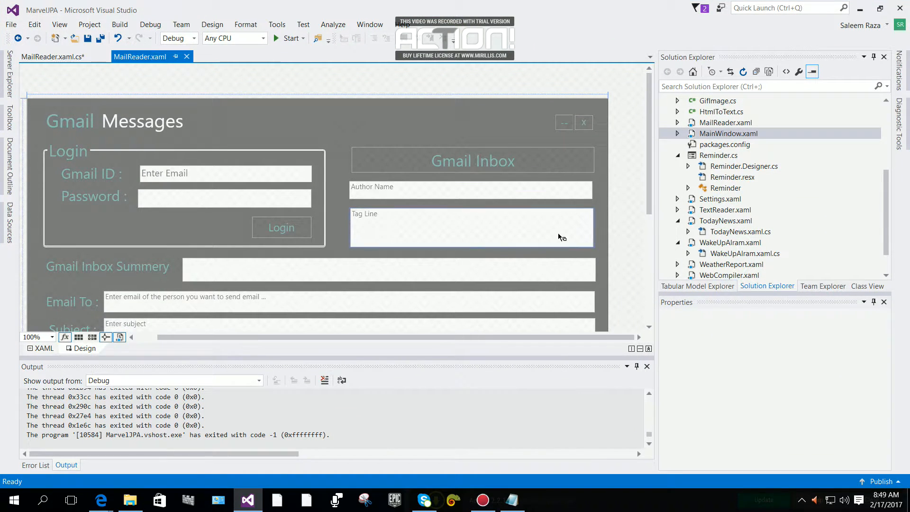
- Build and run the MarvelJPA project from Visual Studio
left_click(470, 227)
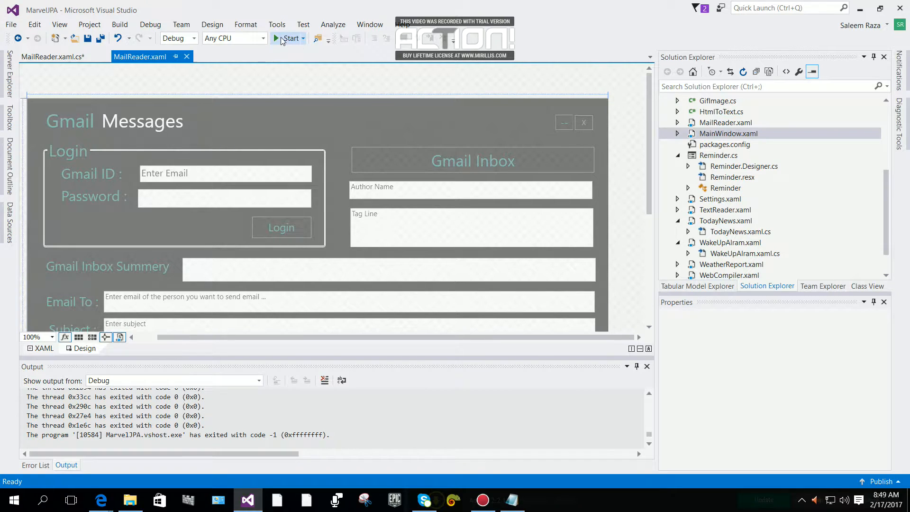
left_click(290, 39)
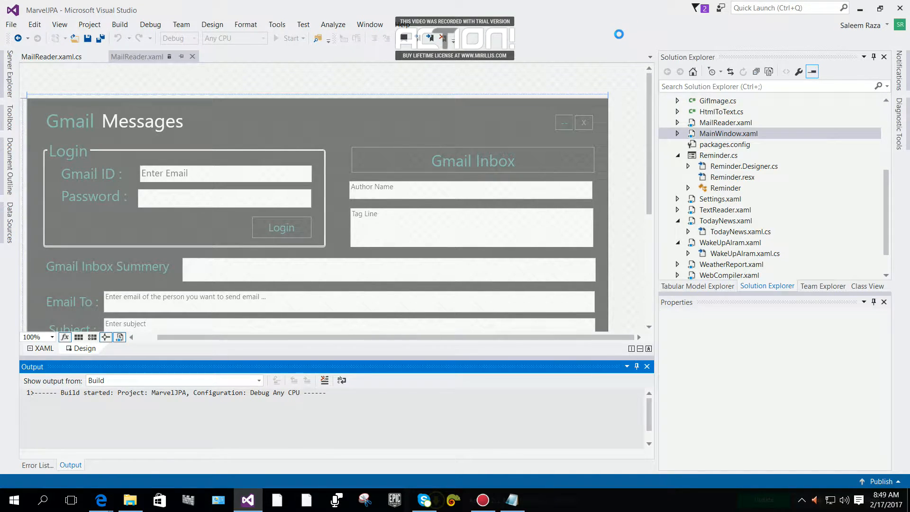
- Dismiss the 'Voice recognition failed' message so the Gmail Messages window shows
left_click(290, 39)
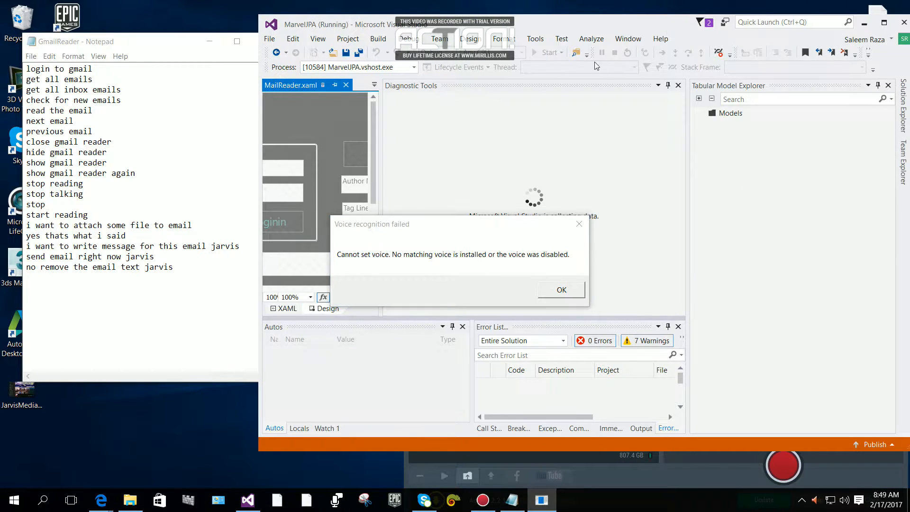
left_click(561, 290)
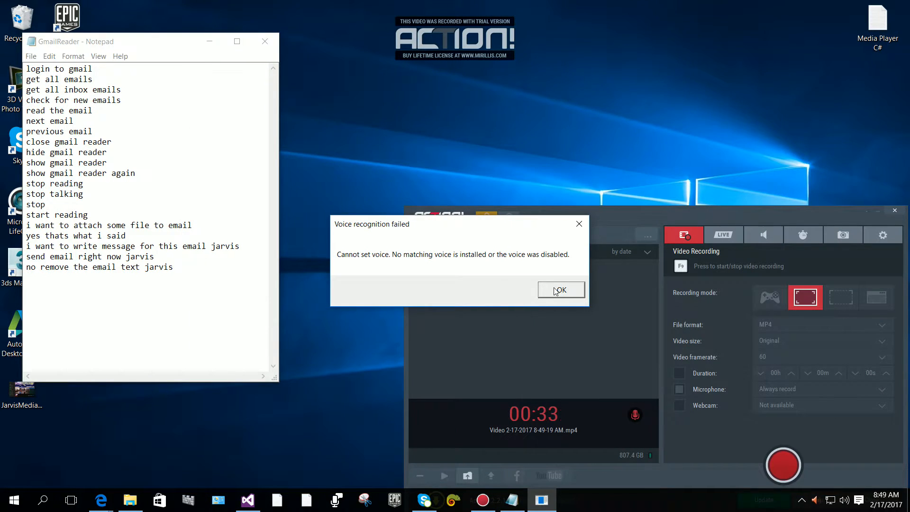
left_click(561, 290)
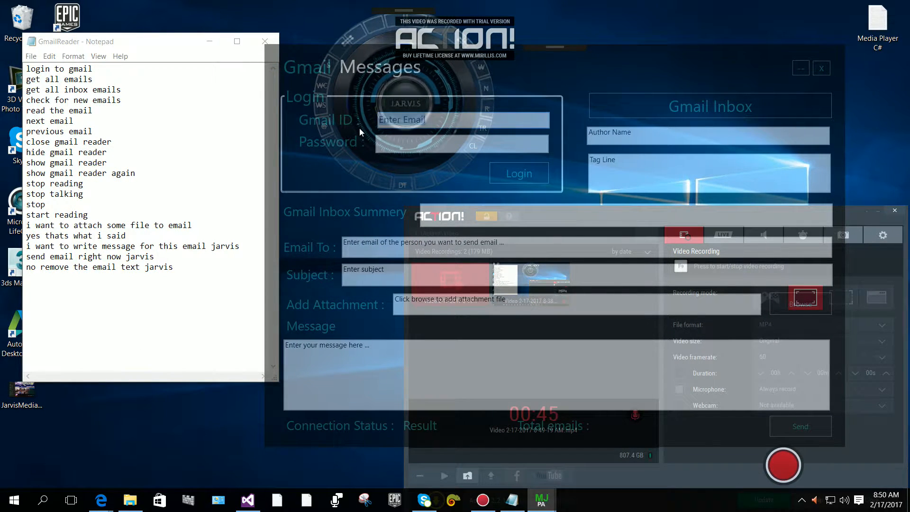
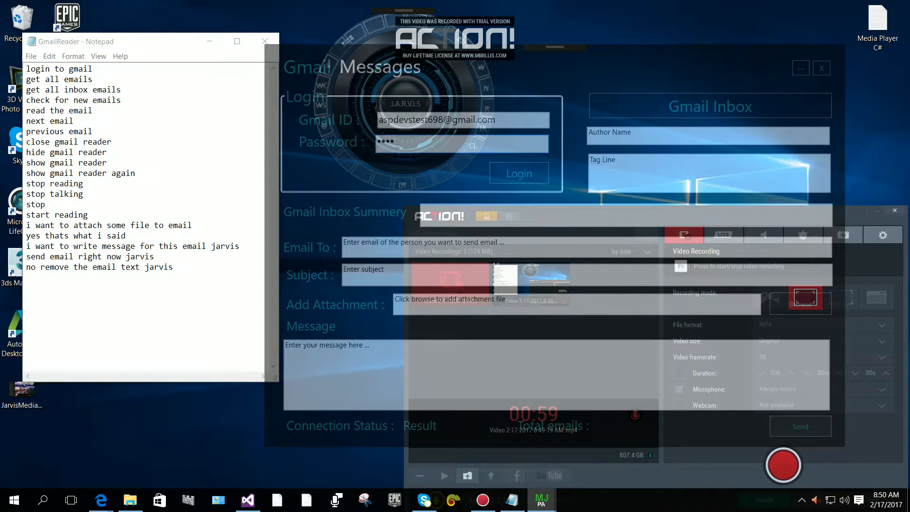
type("password")
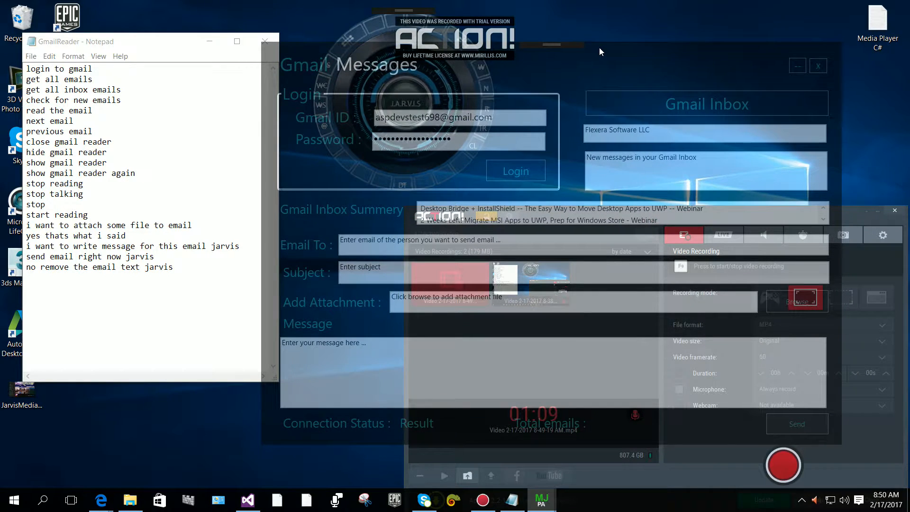
mouse_move(576, 101)
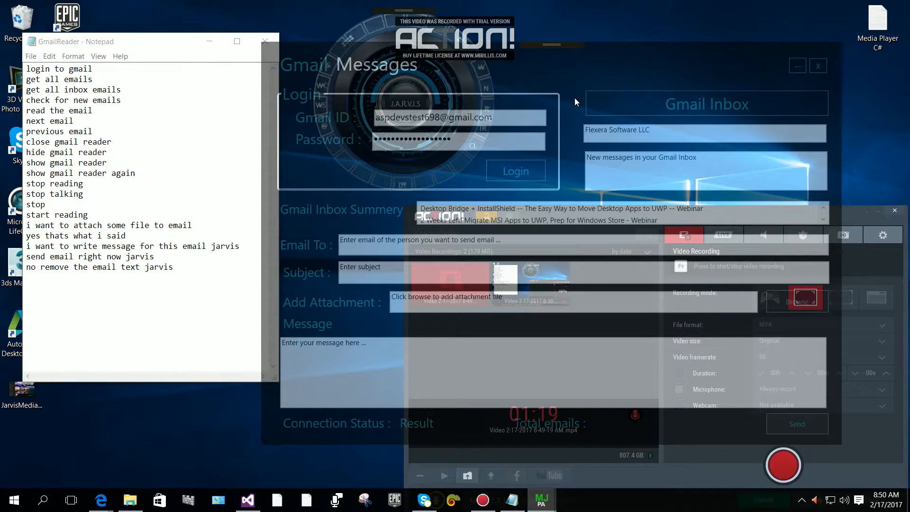
mouse_move(434, 321)
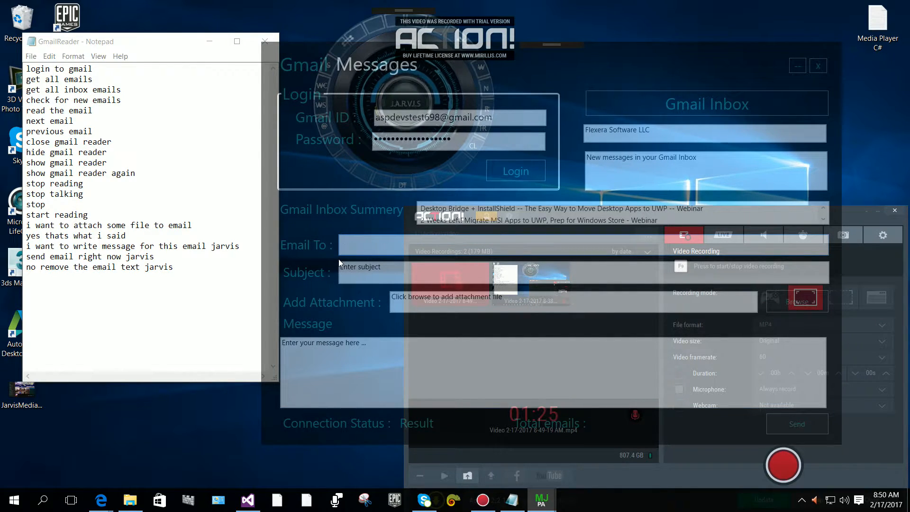
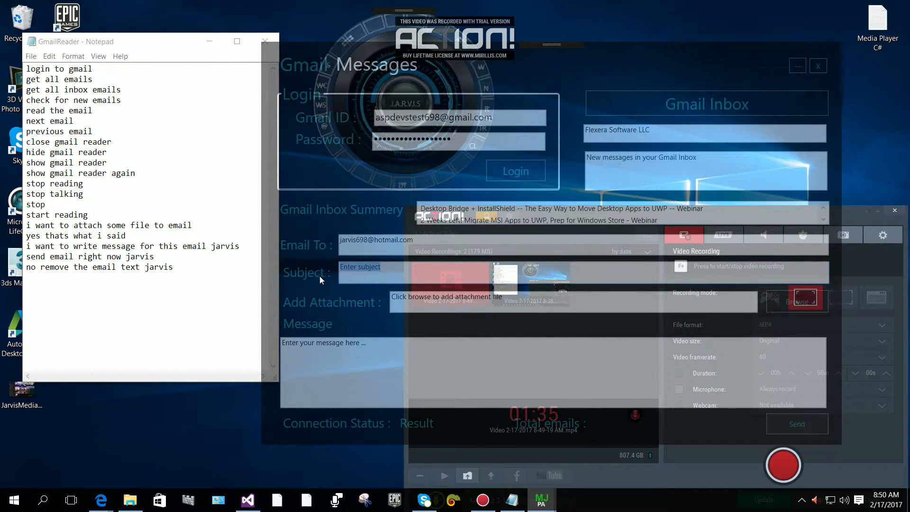
type("test")
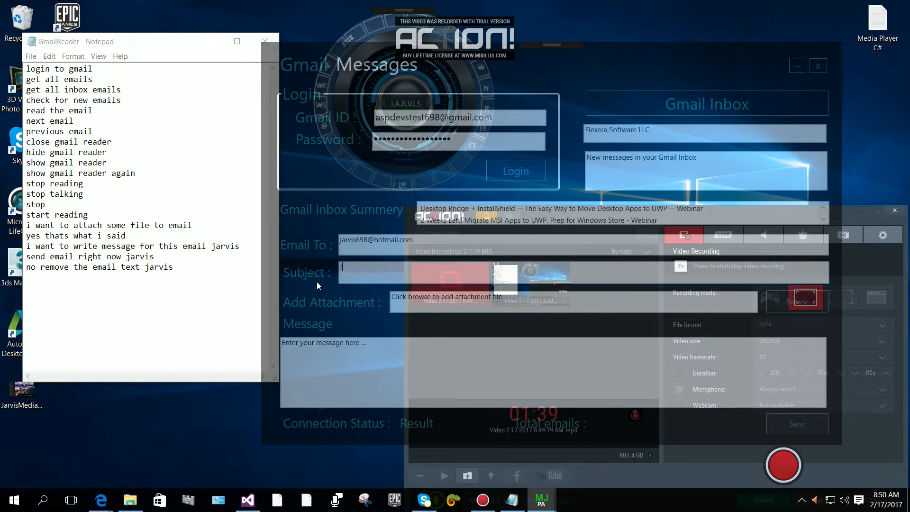
type("Test")
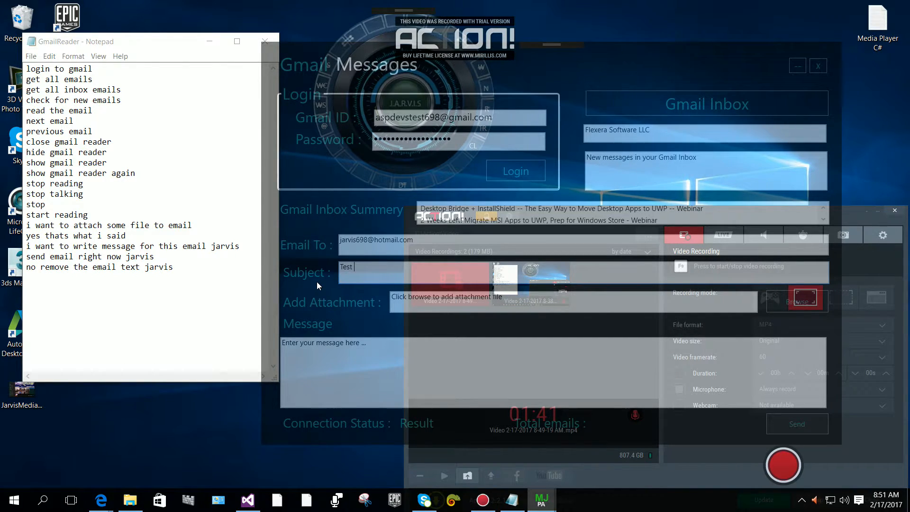
type("Email")
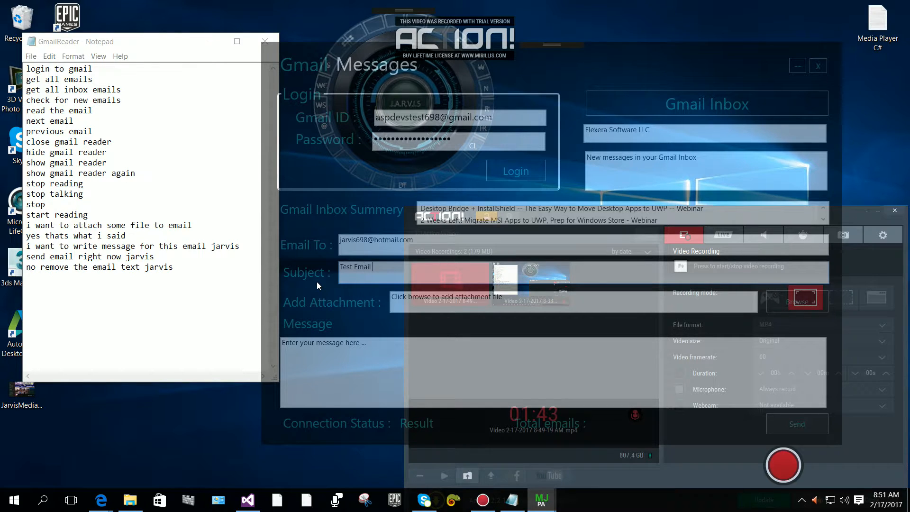
type("From")
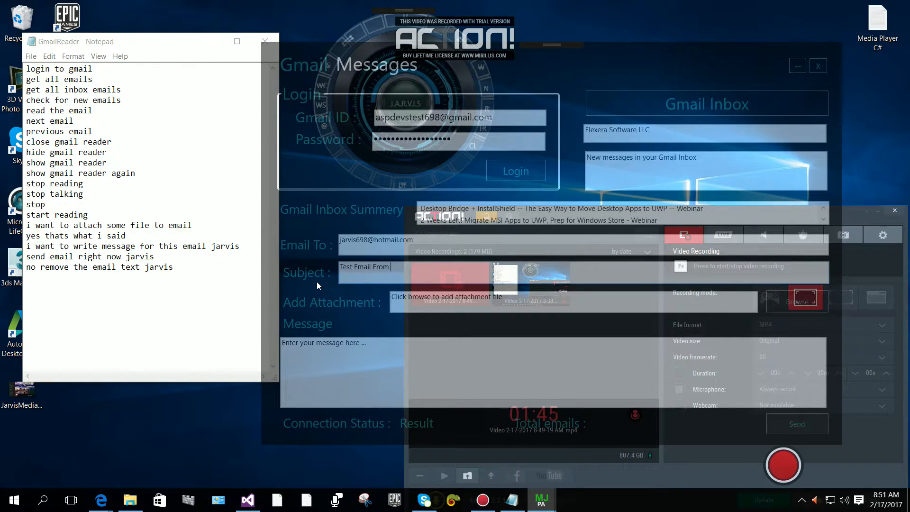
type("jarvis pro")
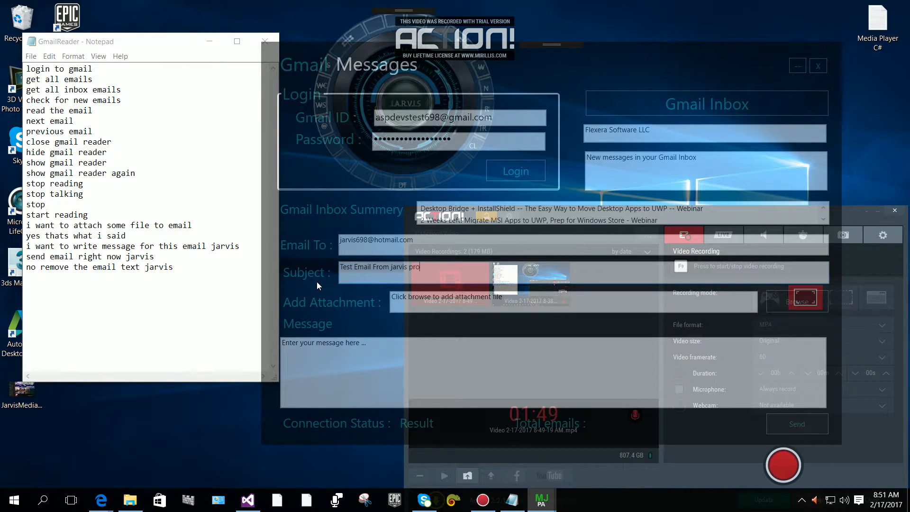
type("gram")
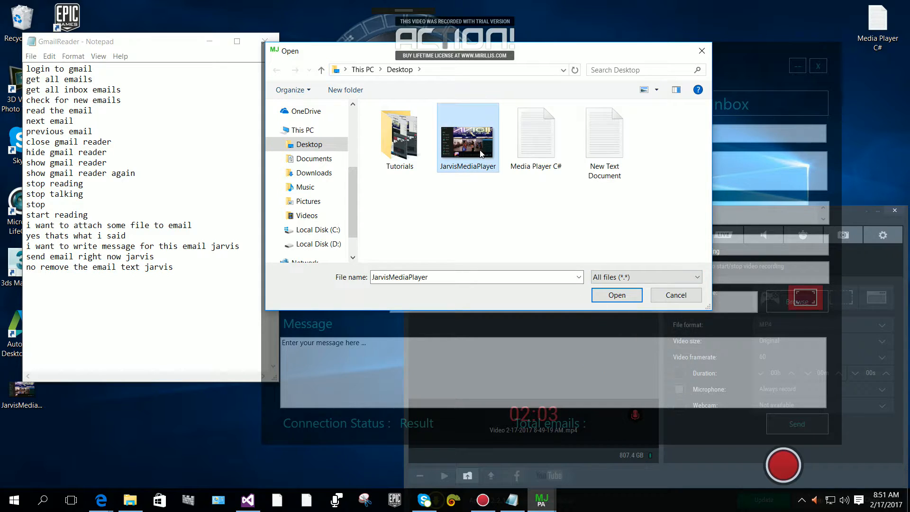
mouse_move(476, 194)
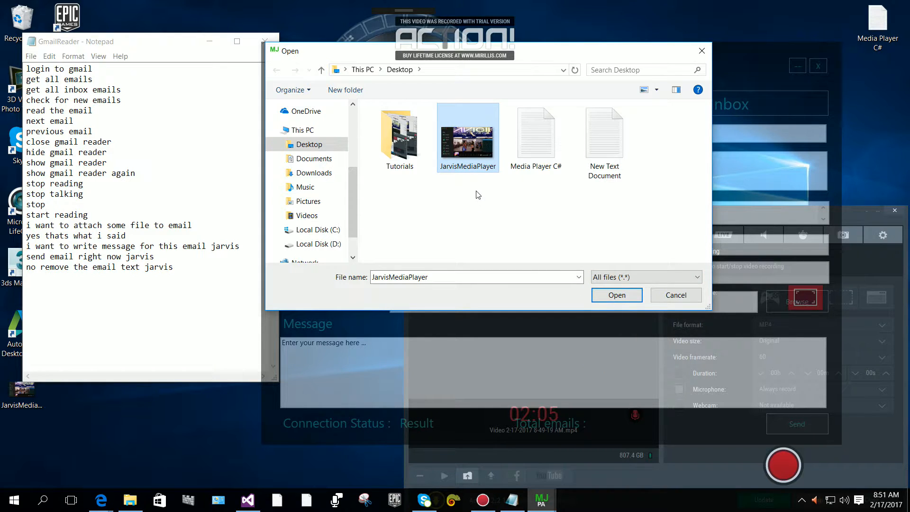
- Attach the JarvisMediaPlayer image from the Desktop
left_click(616, 295)
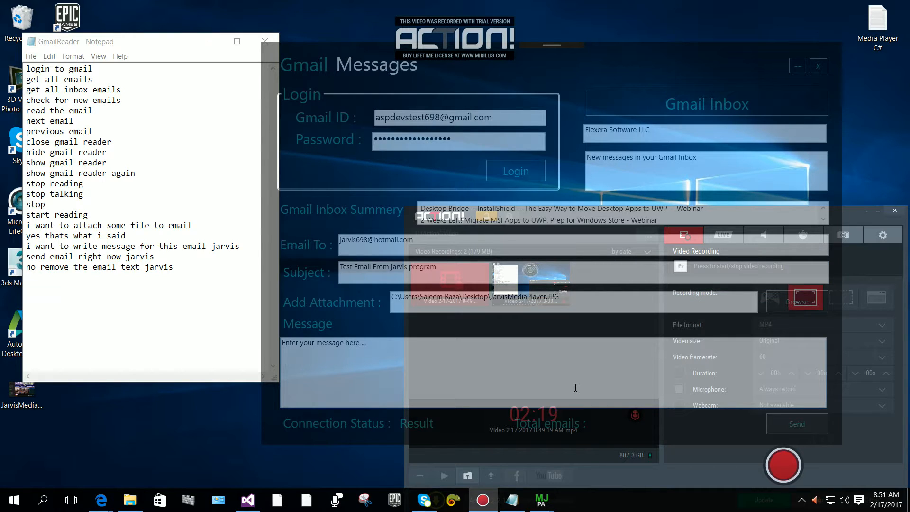
- Type a test paragraph describing the WPF C# application into the message body
type("master this is jeff")
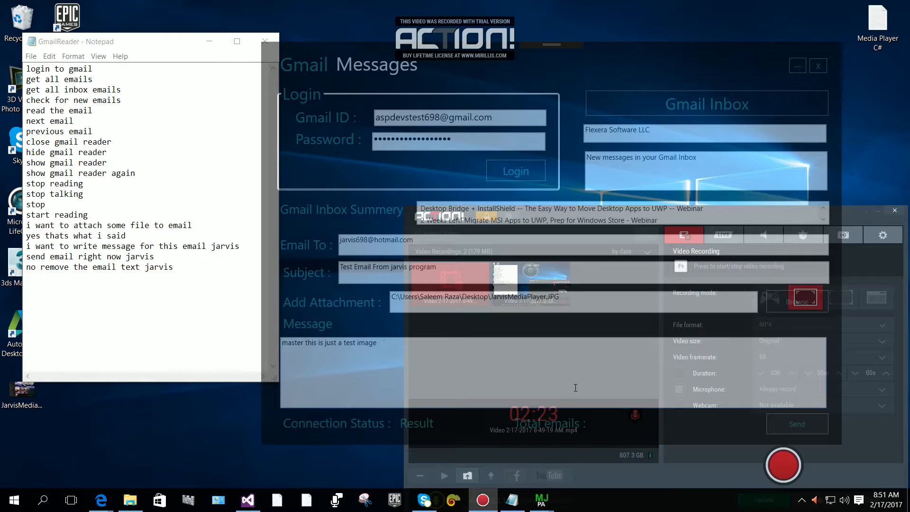
type("I did sorry")
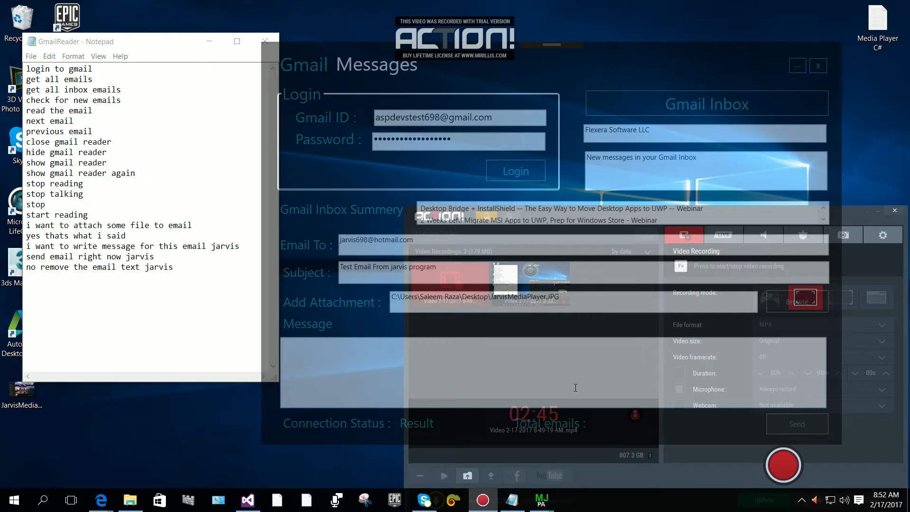
type("this is just a test in")
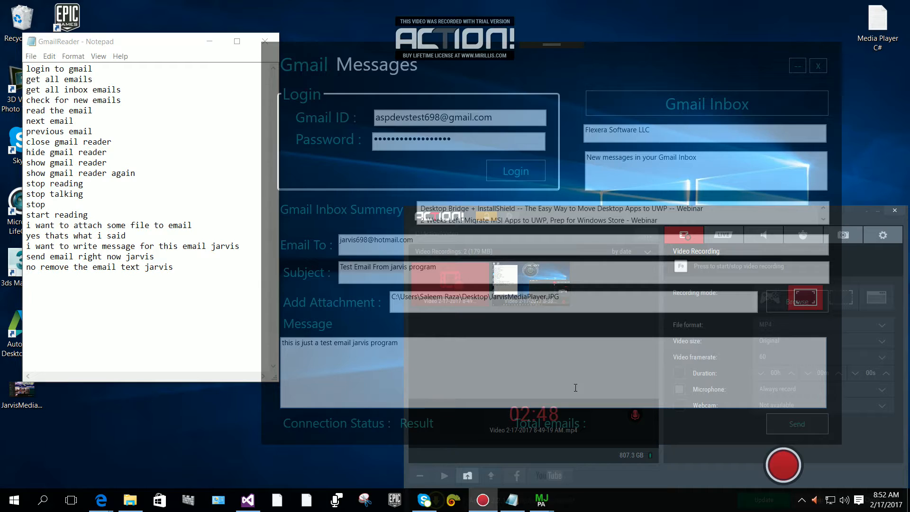
type("in this application is bill")
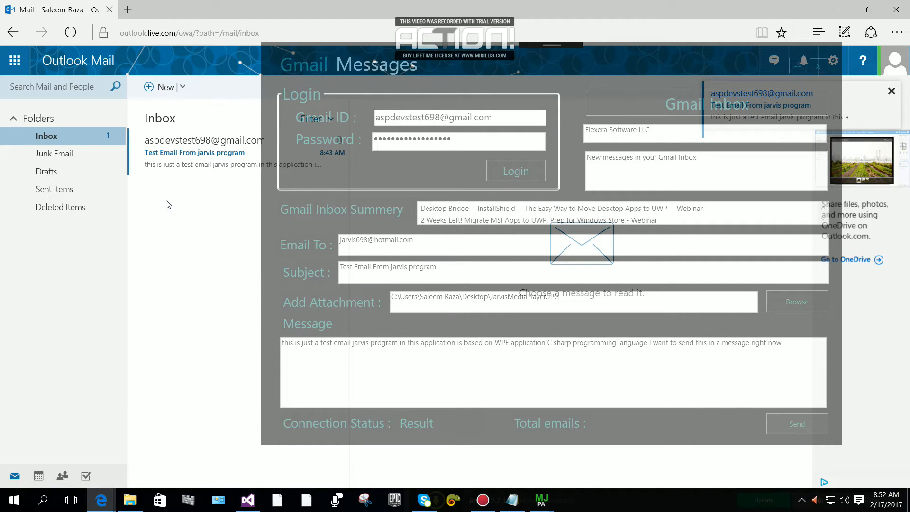
mouse_move(154, 165)
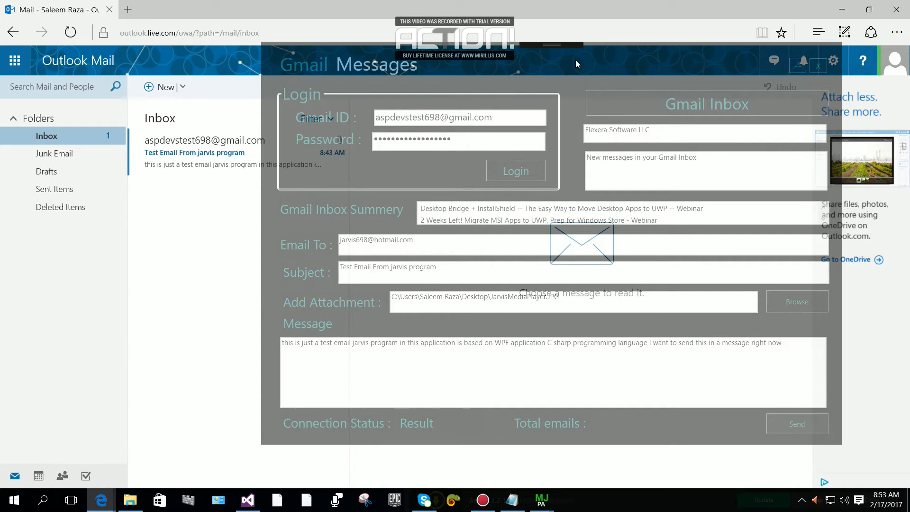
- Select the 'Test Email From jarvis program' message in the Outlook inbox
left_click(819, 65)
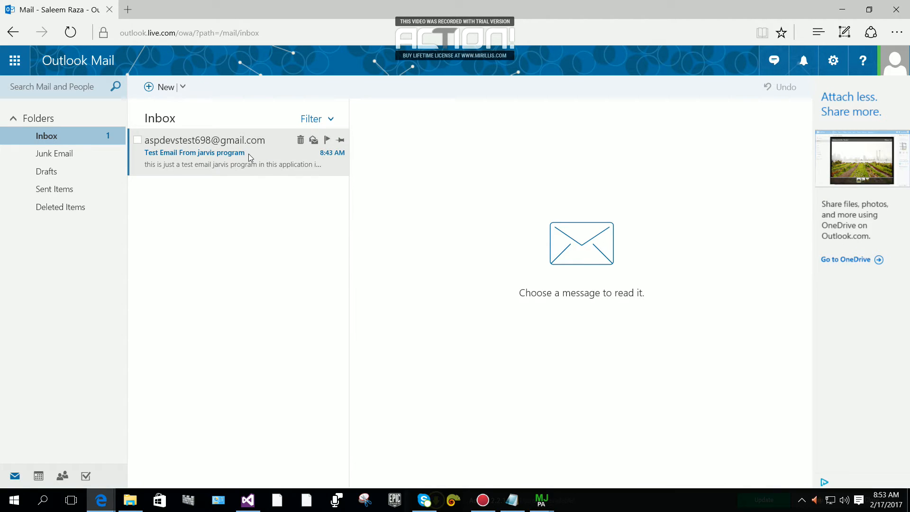
- Pop out the test email, check the JarvisMediaPlayer attachment and body, then close it
left_click(194, 152)
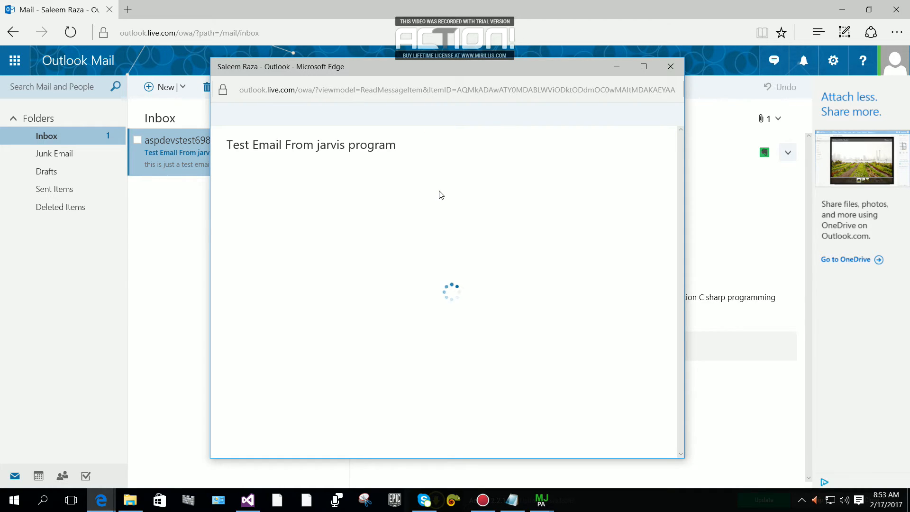
mouse_move(259, 159)
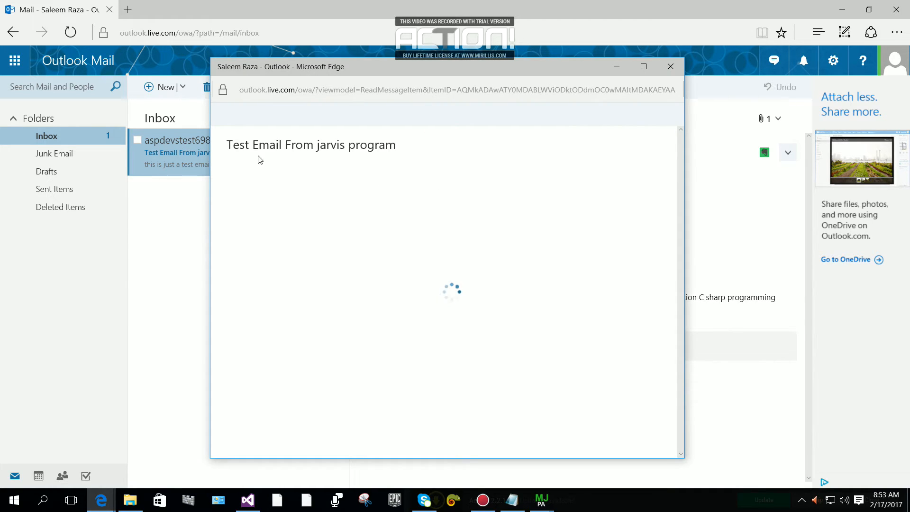
mouse_move(295, 158)
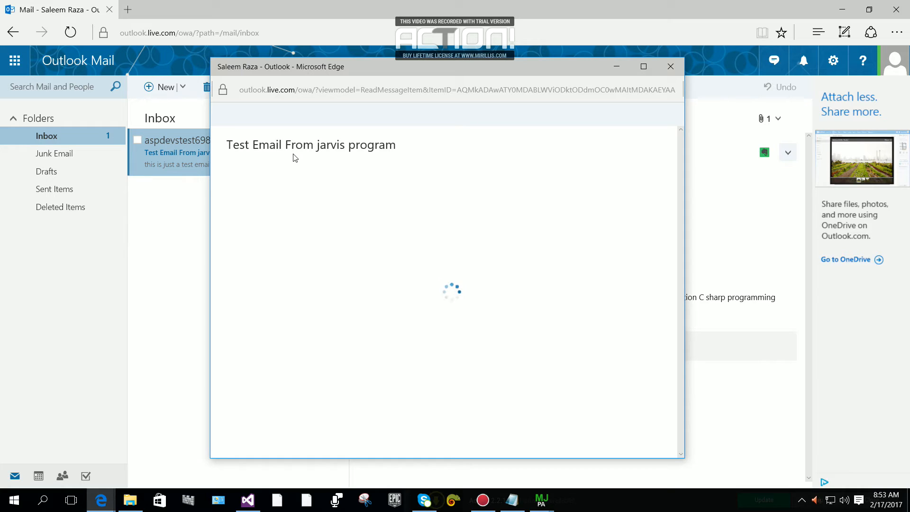
mouse_move(342, 155)
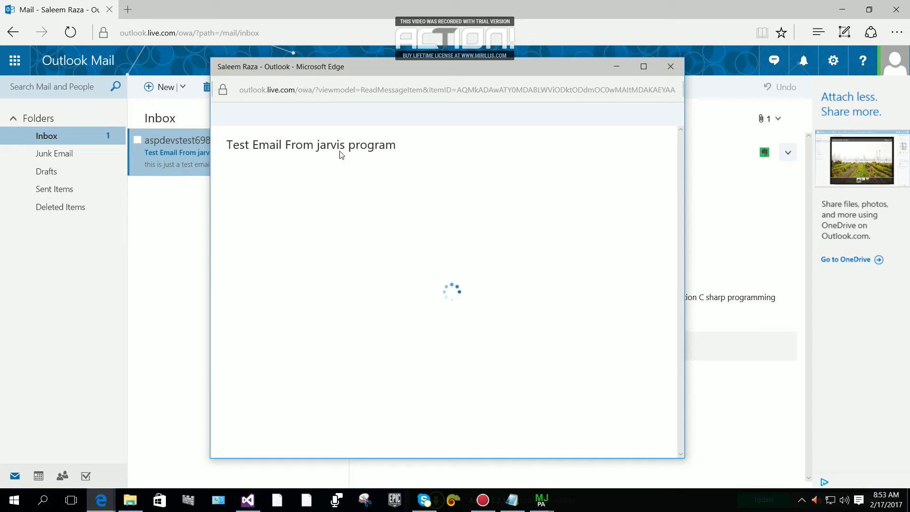
mouse_move(356, 164)
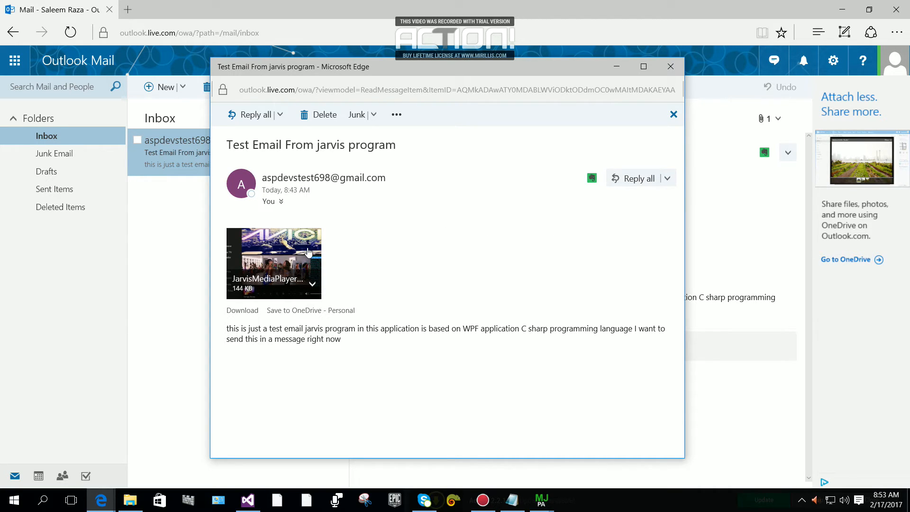
left_click(274, 263)
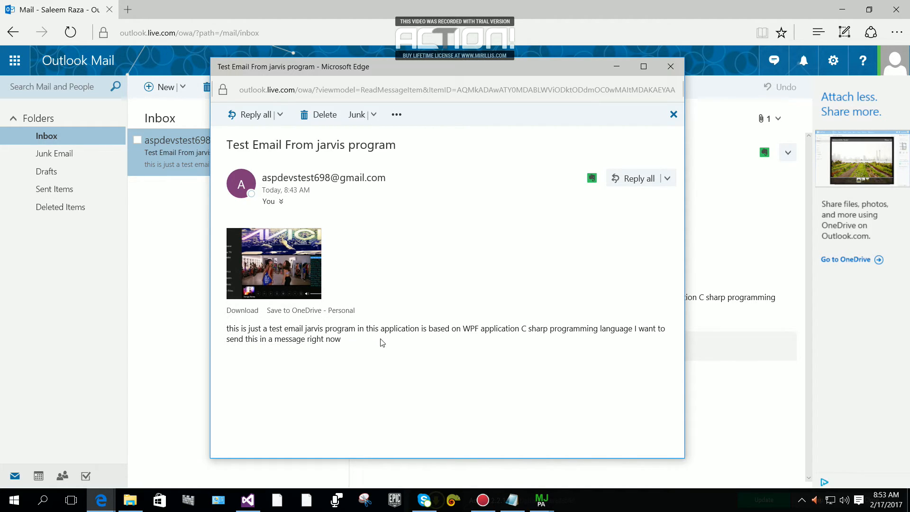
mouse_move(444, 346)
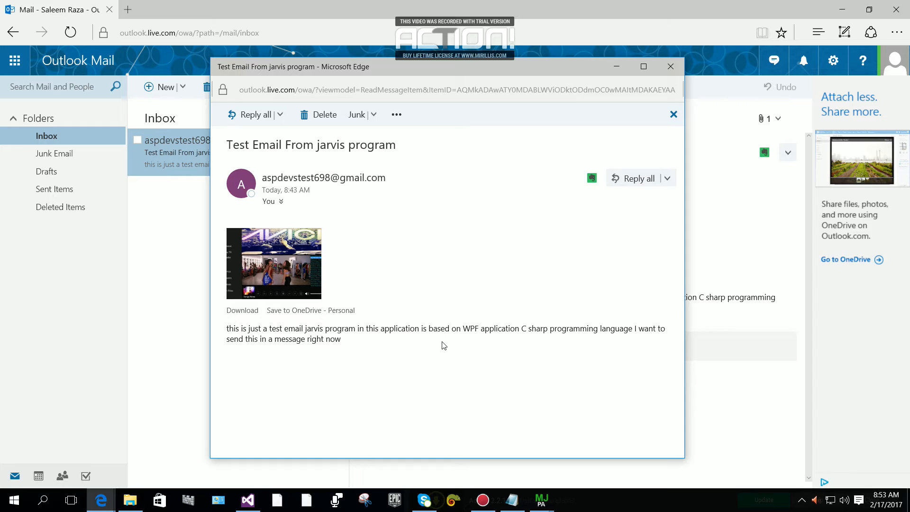
mouse_move(455, 342)
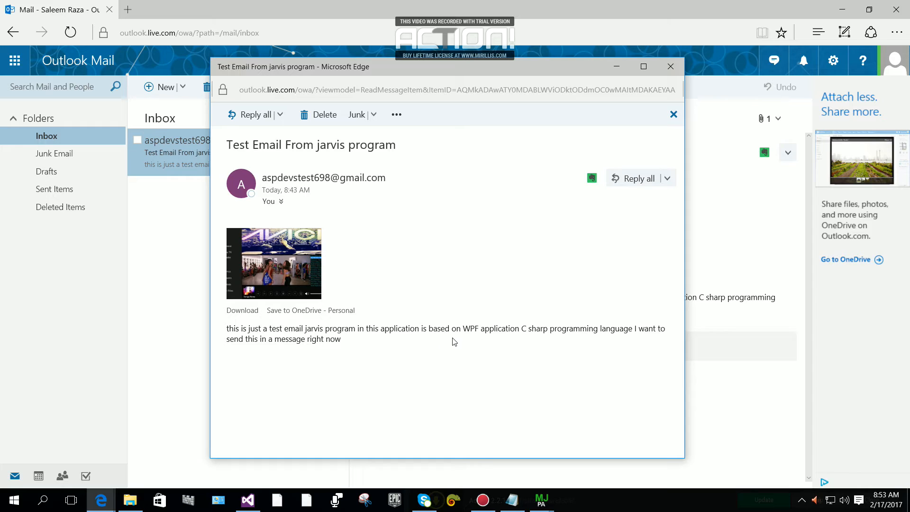
mouse_move(495, 340)
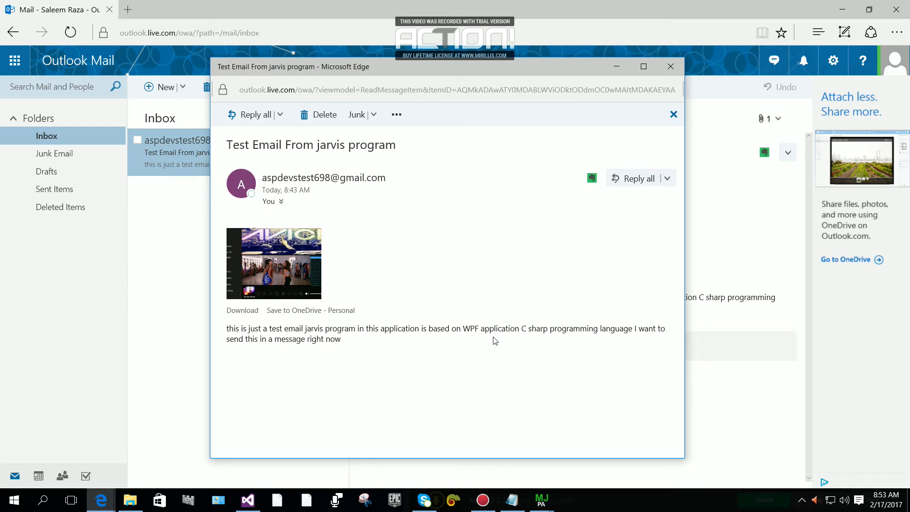
mouse_move(639, 341)
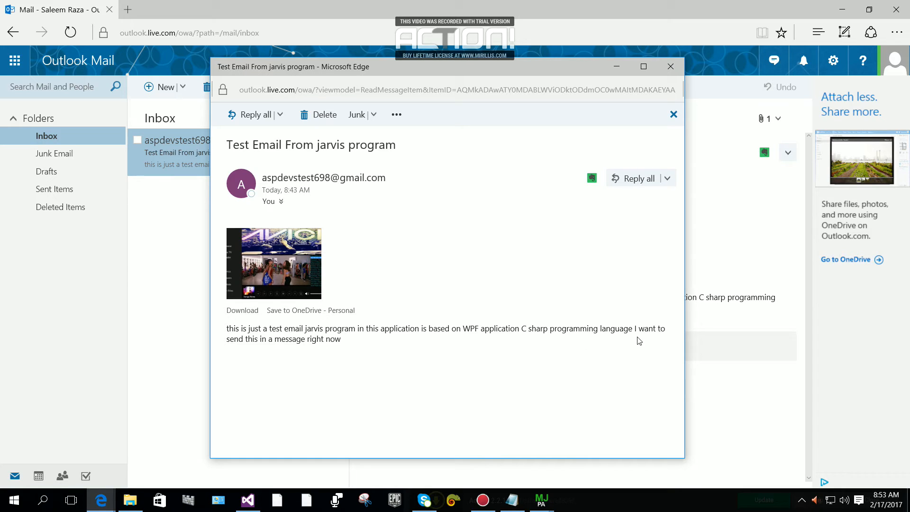
mouse_move(284, 360)
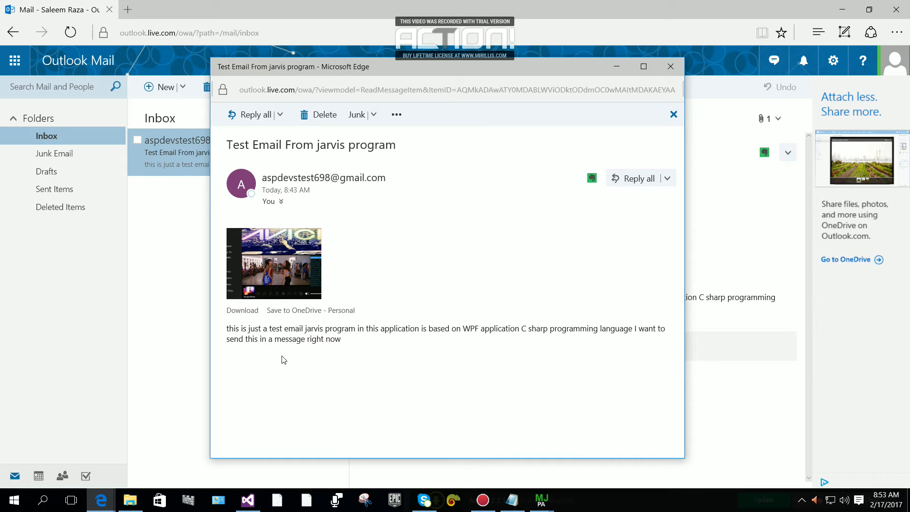
mouse_move(327, 356)
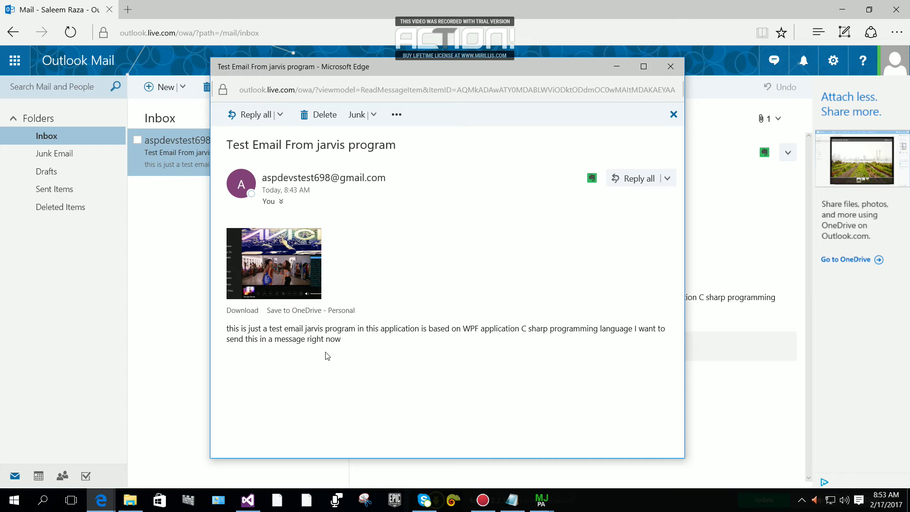
mouse_move(666, 78)
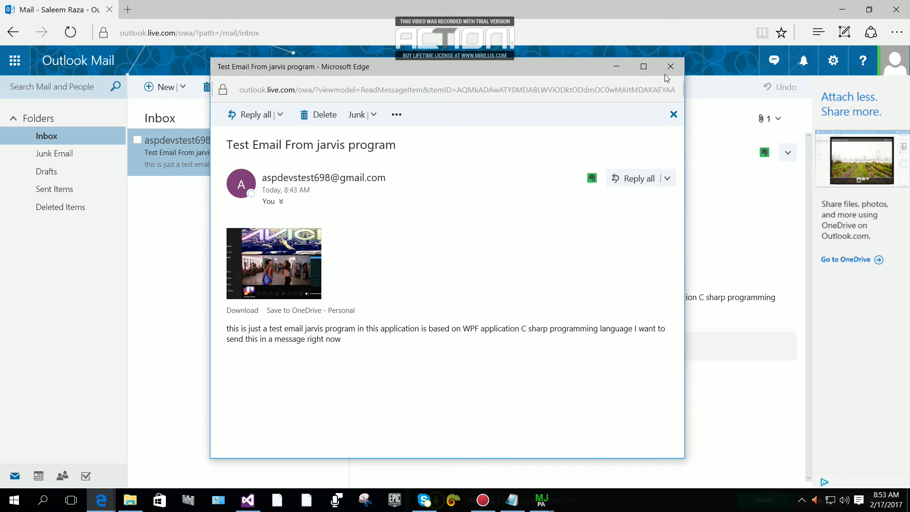
left_click(670, 66)
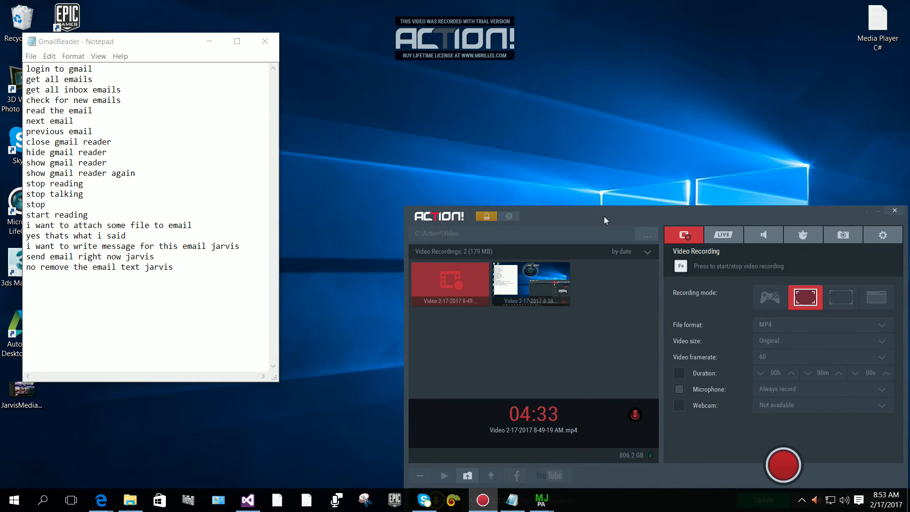
mouse_move(398, 311)
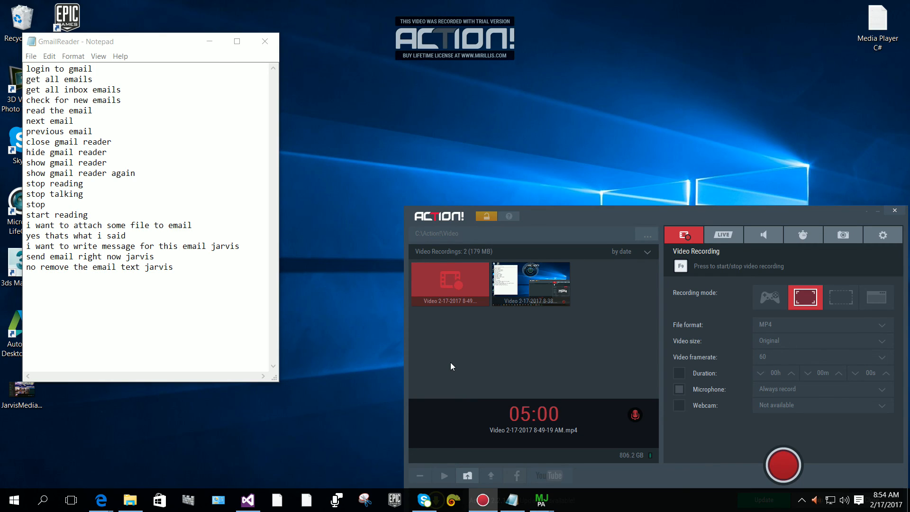
mouse_move(512, 354)
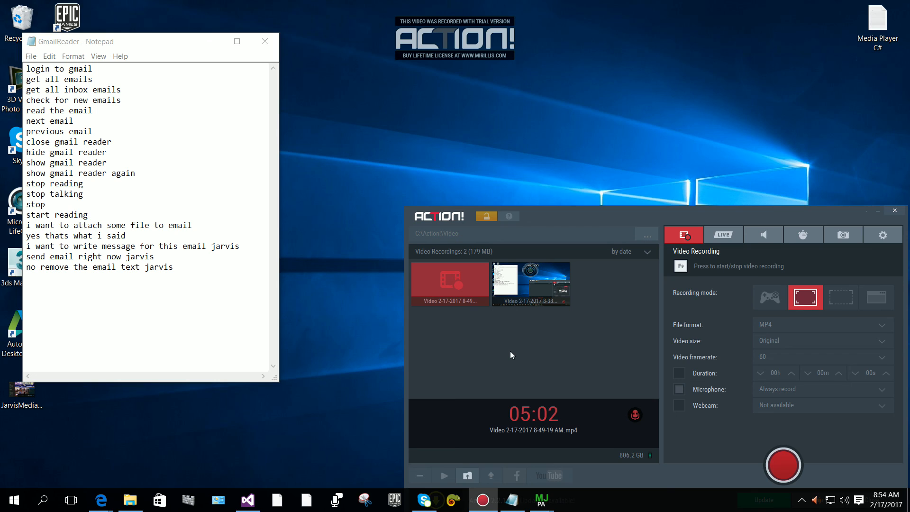
mouse_move(573, 361)
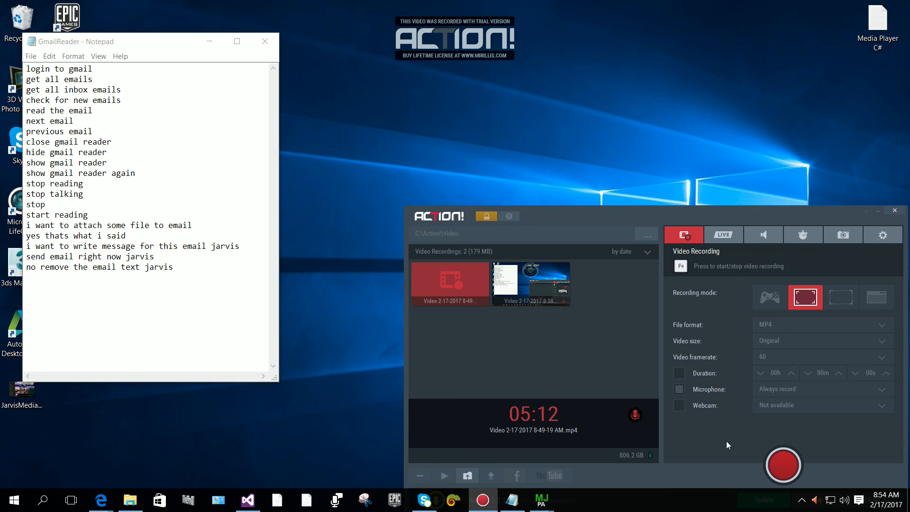
mouse_move(783, 465)
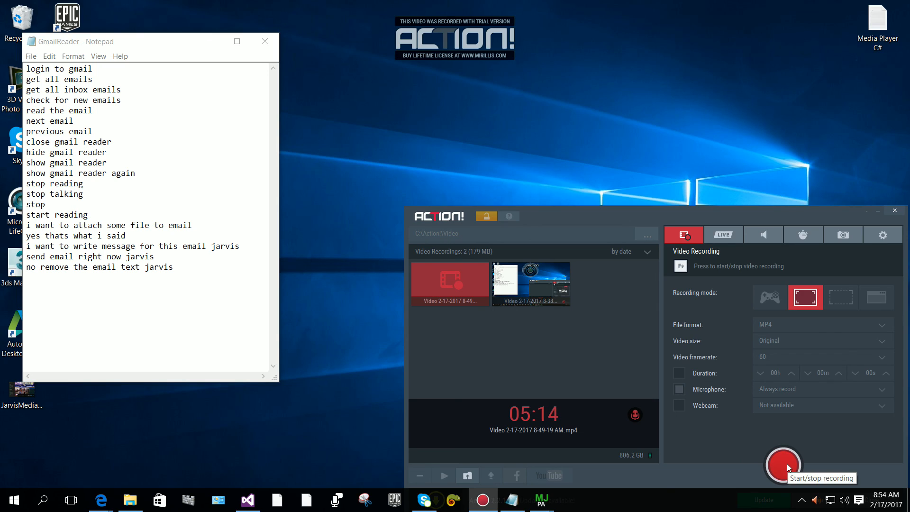